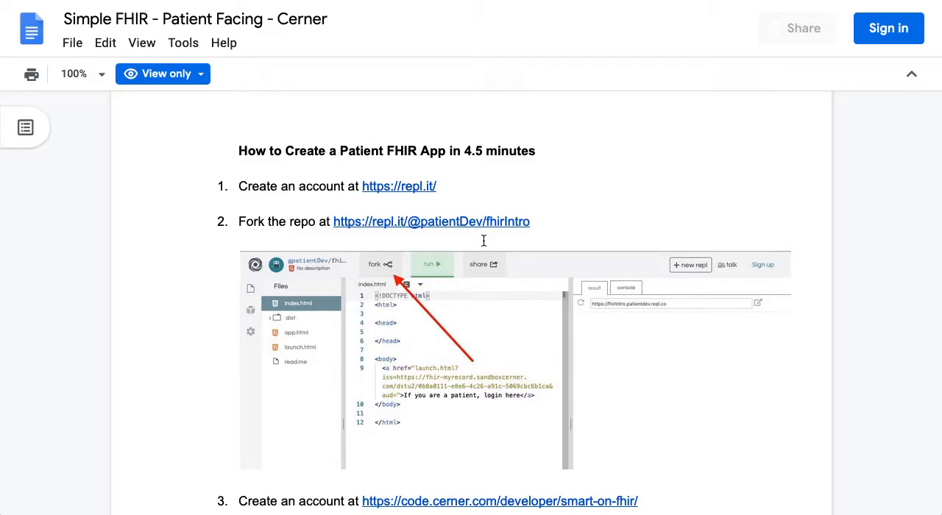
{"action": "scroll", "scroll_direction": "down", "scroll_amount": 3}
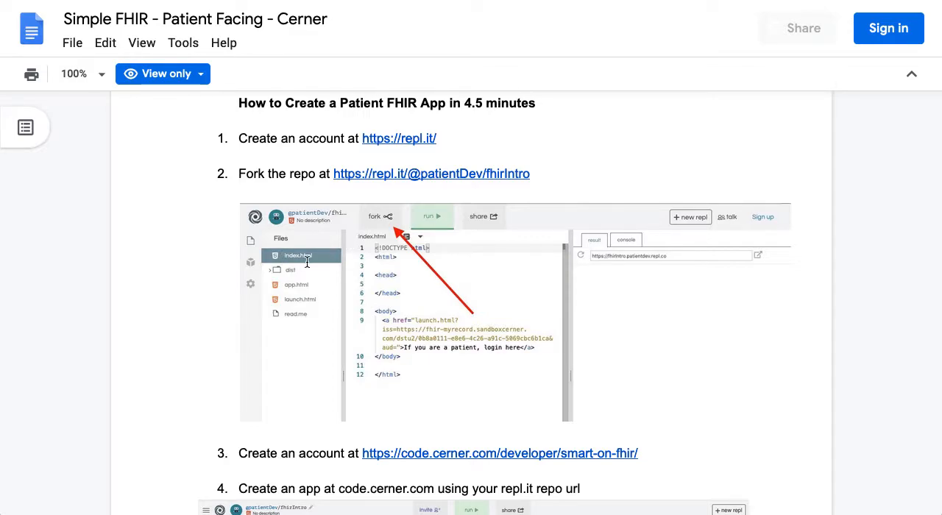
{"action": "mouse_move", "coordinate": [364, 231]}
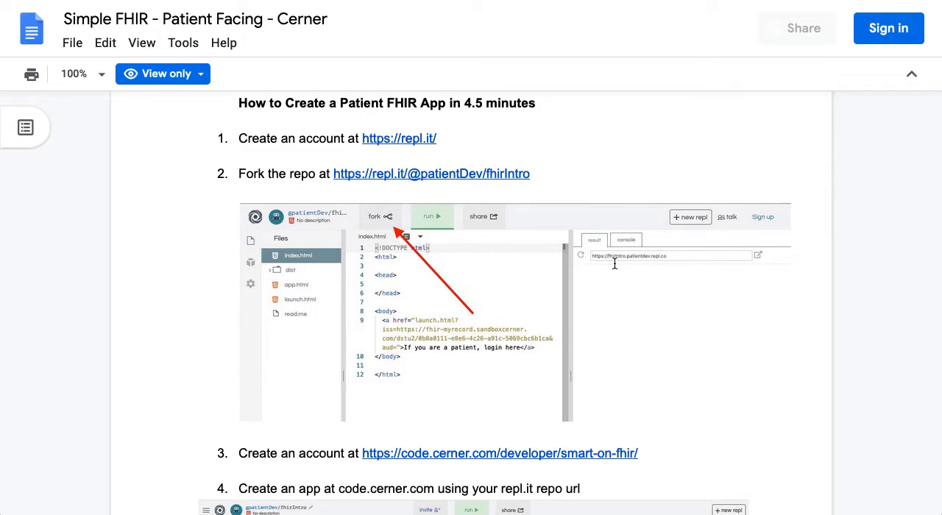
{"action": "scroll", "scroll_direction": "down", "scroll_amount": 3}
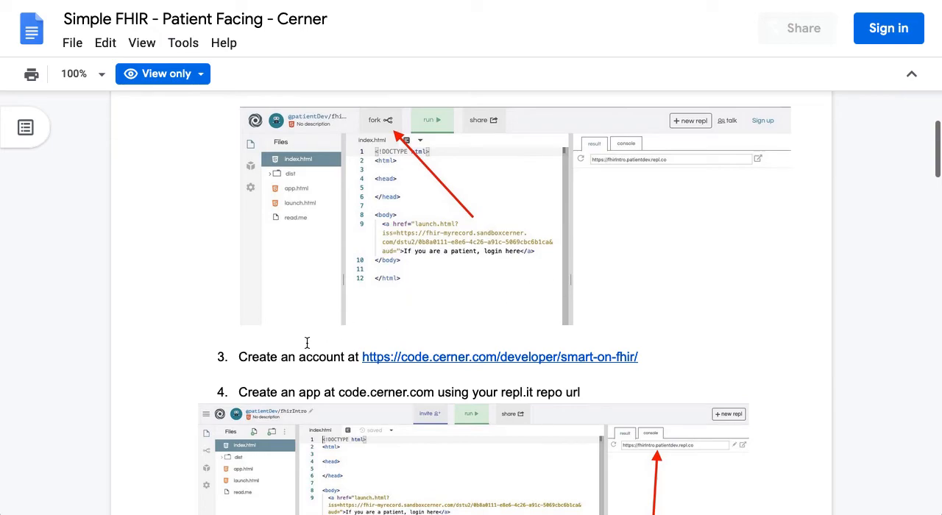
{"action": "mouse_move", "coordinate": [336, 357]}
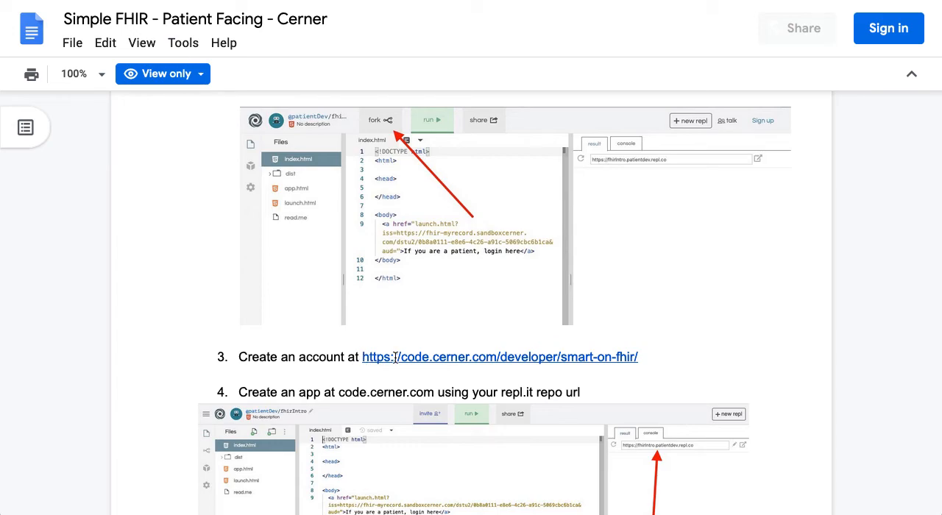
{"action": "mouse_move", "coordinate": [606, 157]}
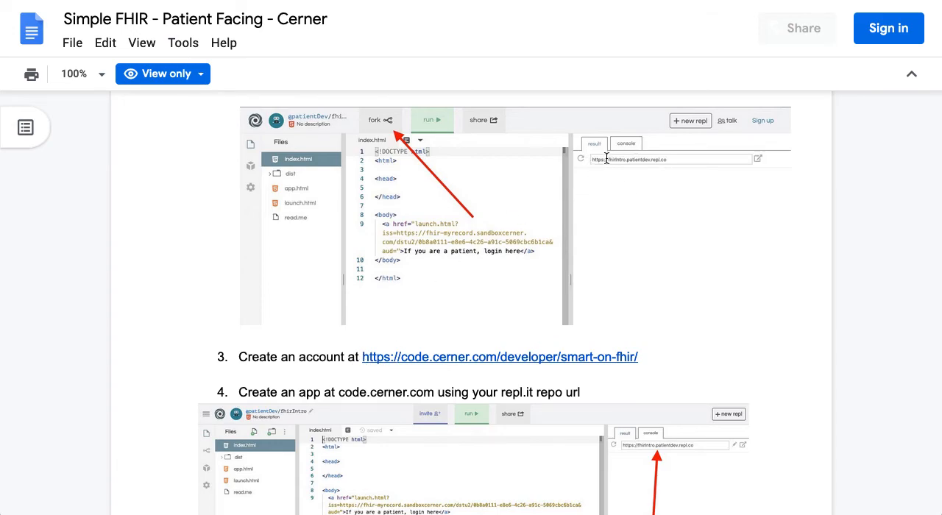
{"action": "mouse_move", "coordinate": [502, 215]}
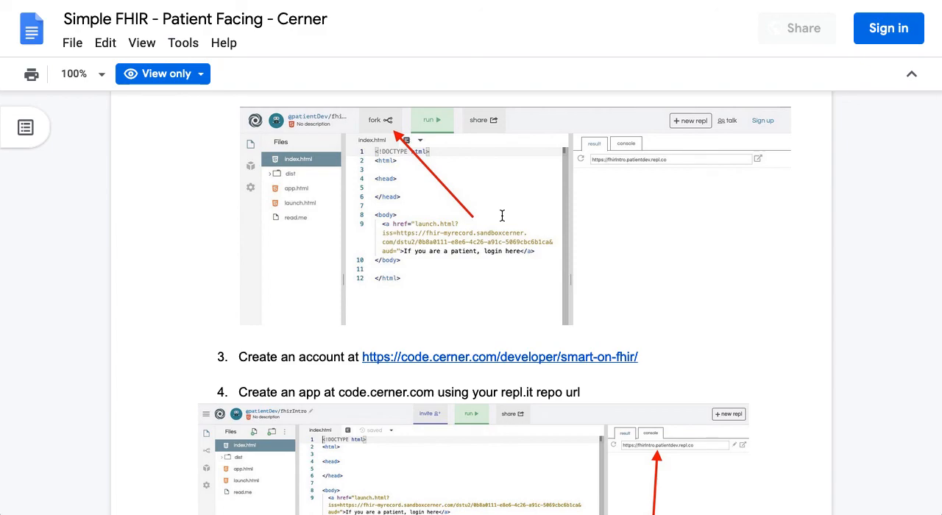